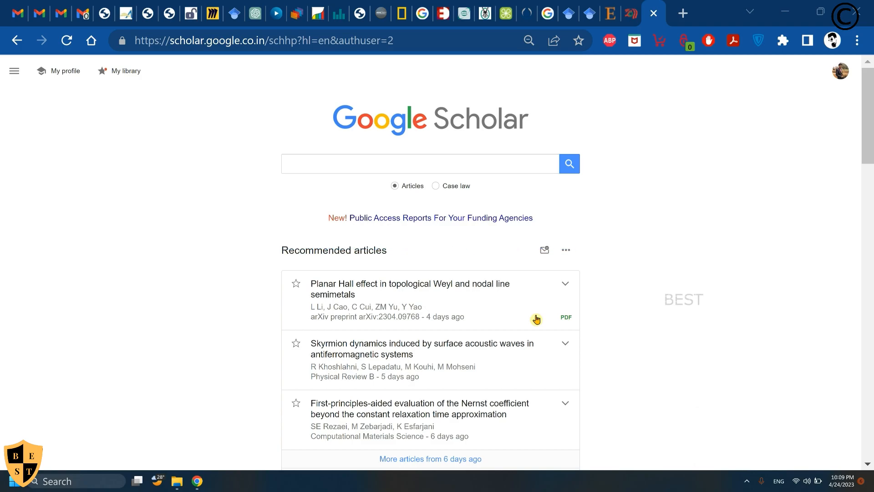
mouse_move(445, 315)
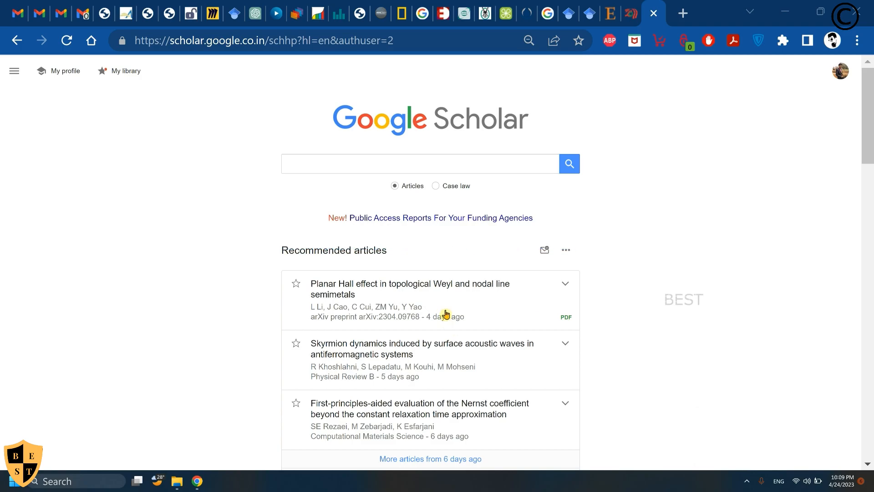
mouse_move(243, 101)
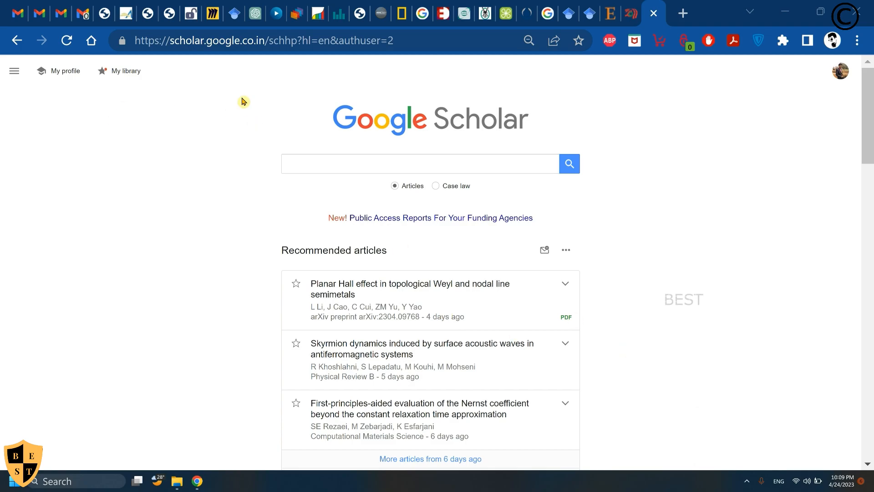
mouse_move(419, 135)
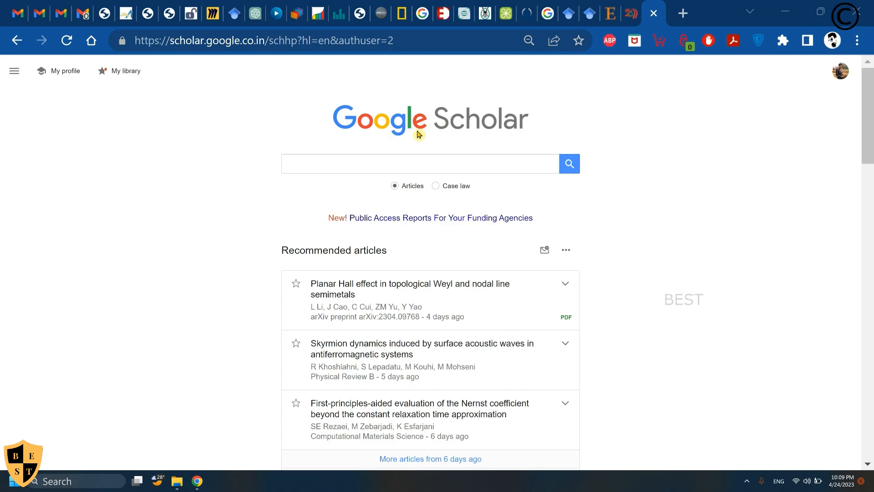
mouse_move(839, 71)
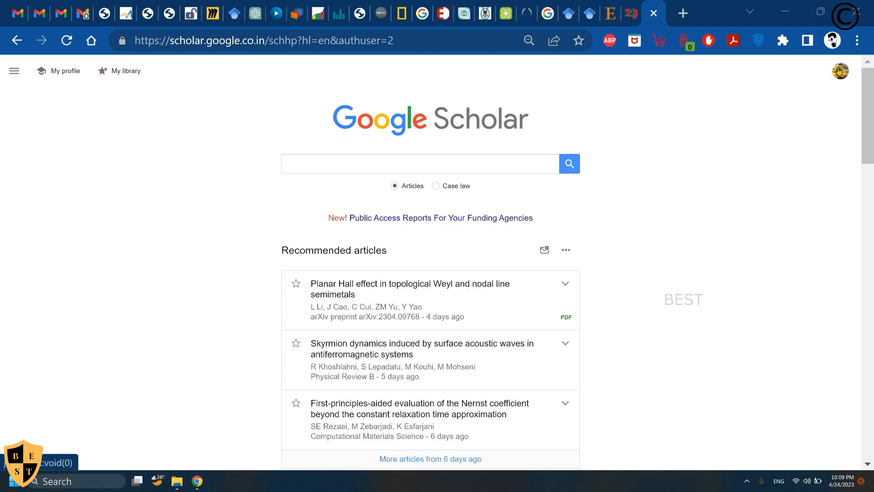
mouse_move(558, 127)
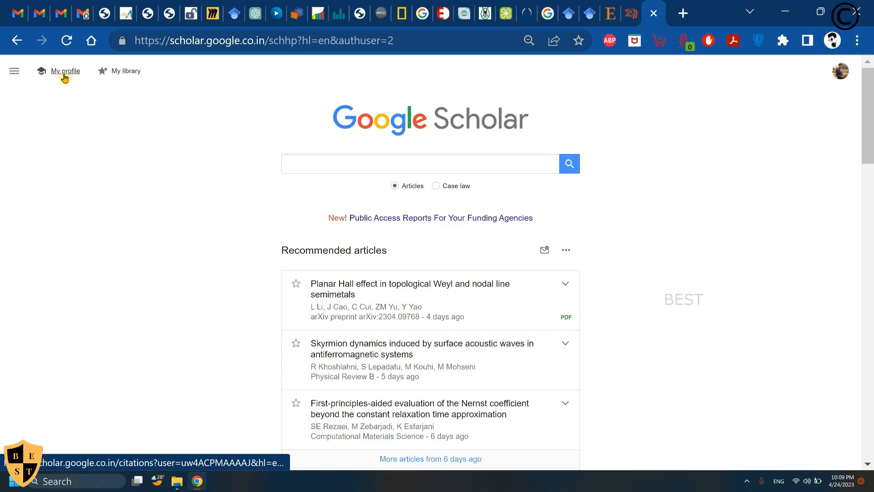
- Go to My profile and sort its publication list by year, newest first
click(65, 71)
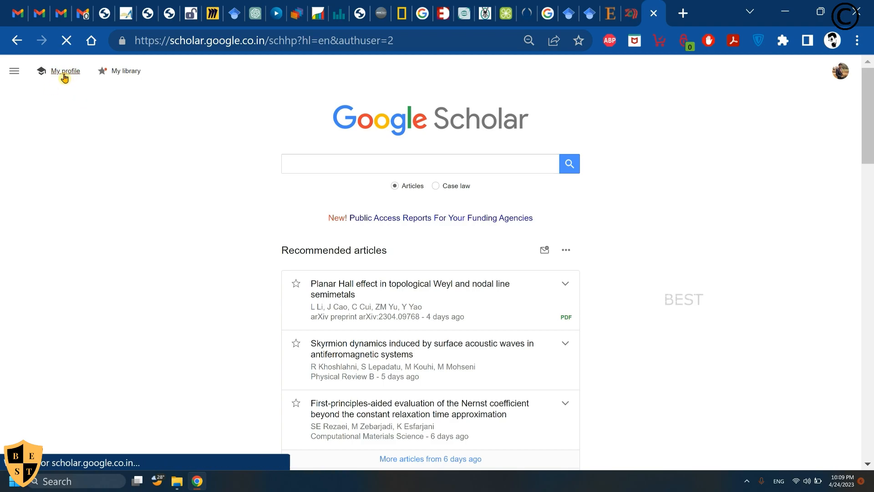
click(64, 71)
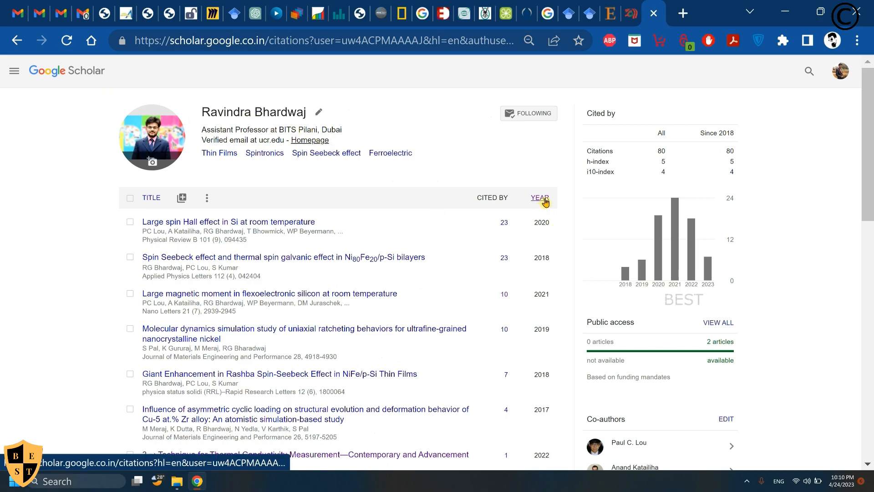
click(539, 197)
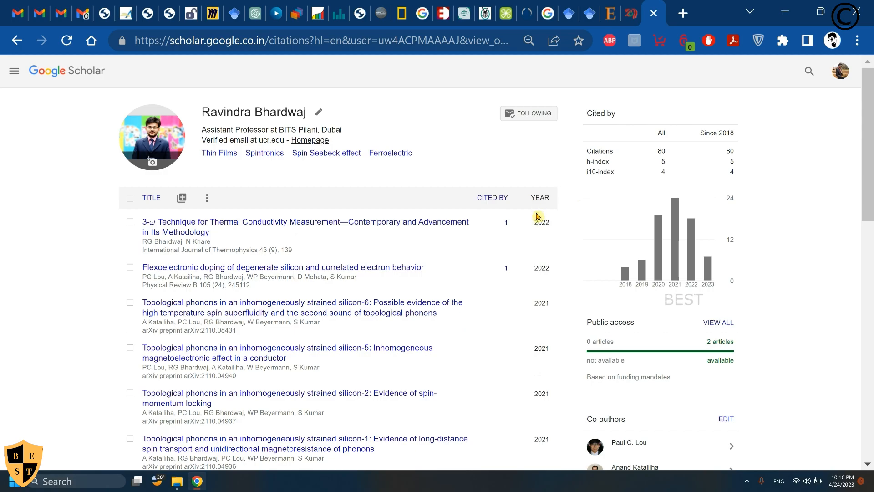
mouse_move(559, 264)
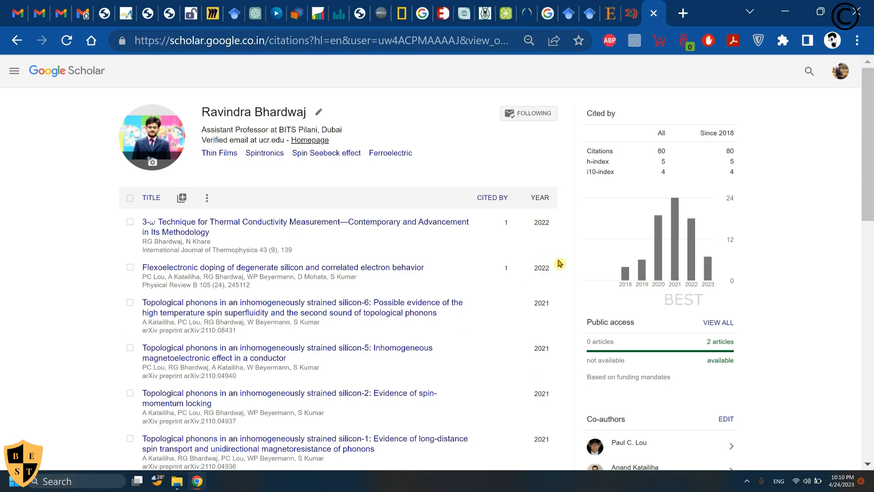
mouse_move(540, 299)
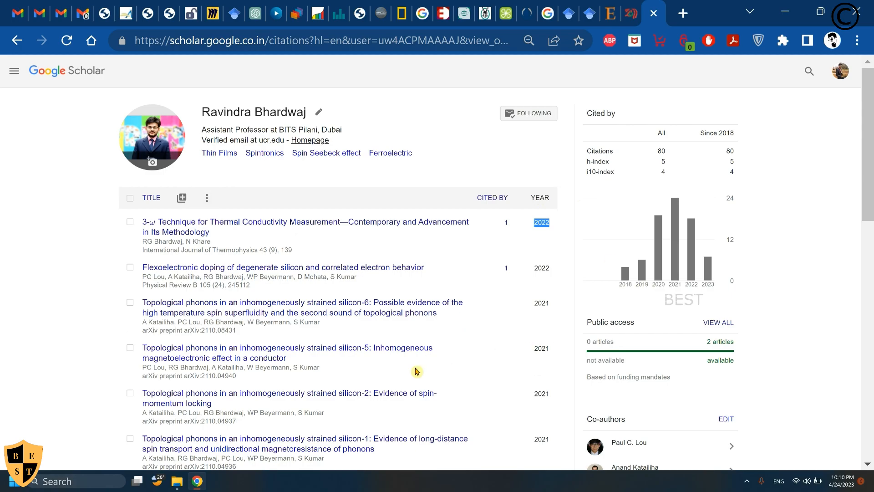
mouse_move(409, 361)
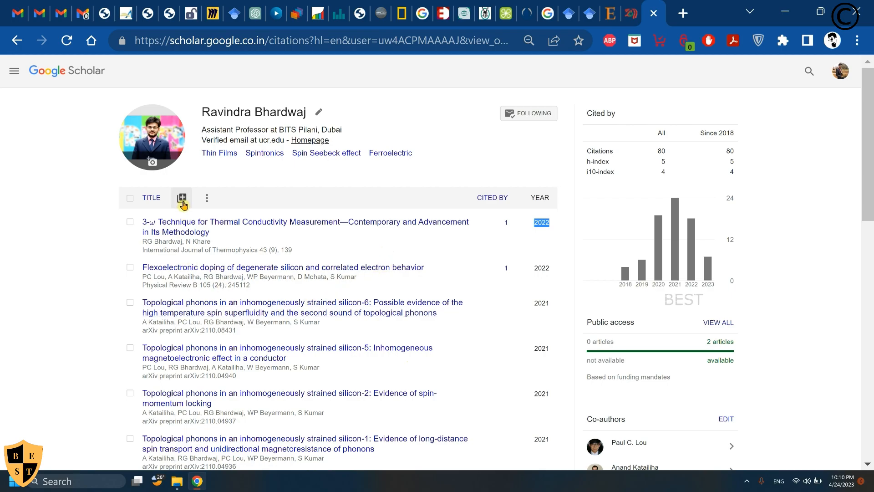
click(181, 197)
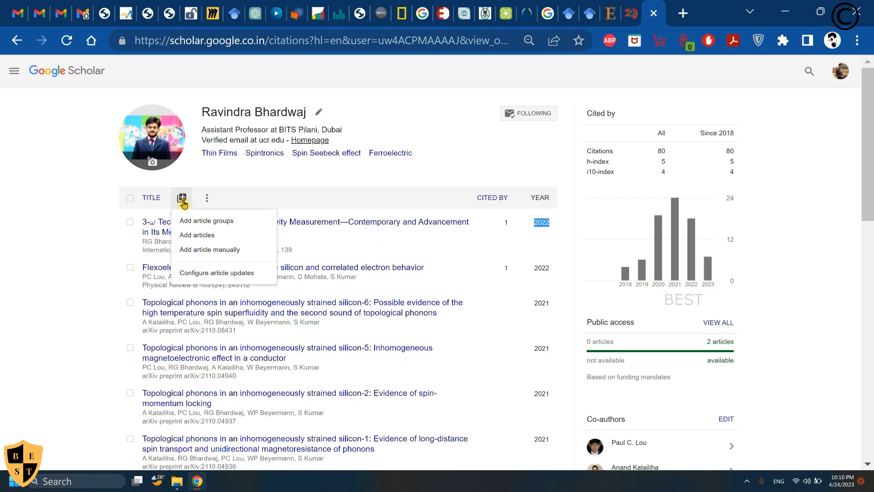
mouse_move(197, 235)
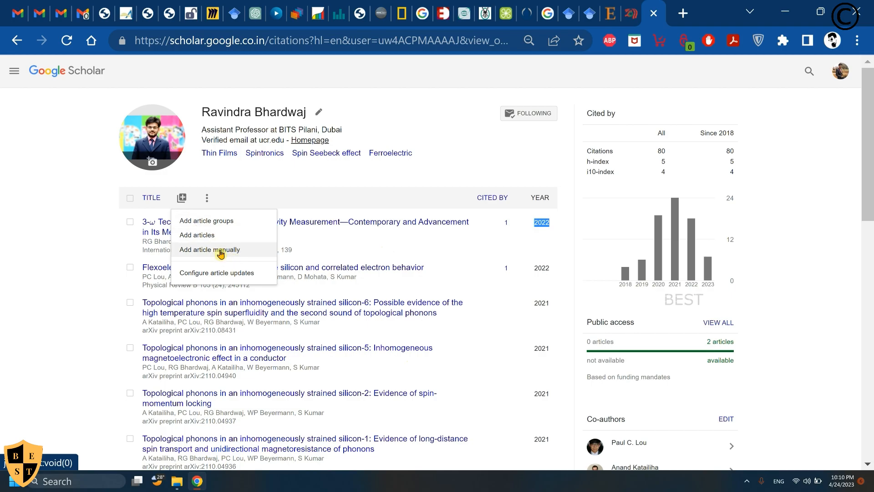
click(211, 249)
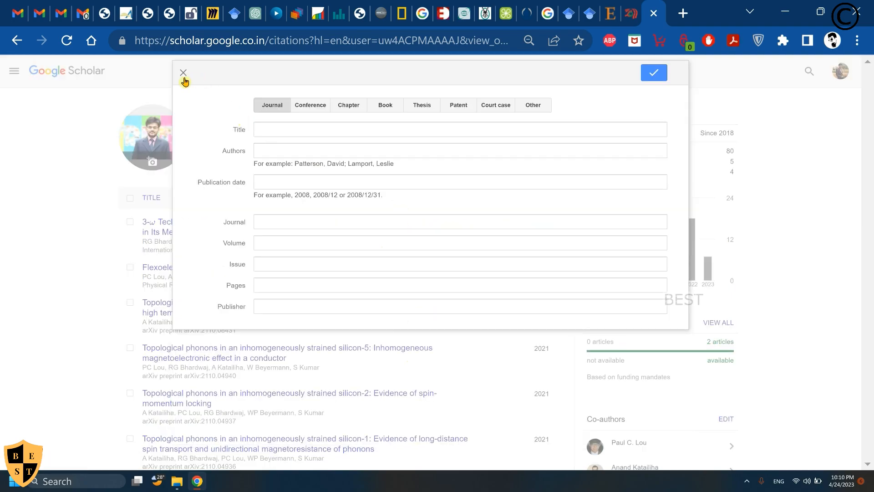
click(183, 73)
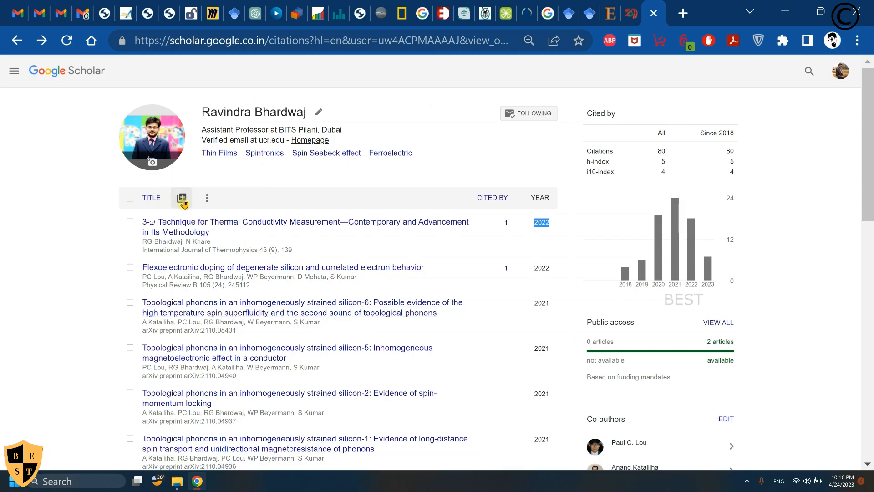
mouse_move(184, 205)
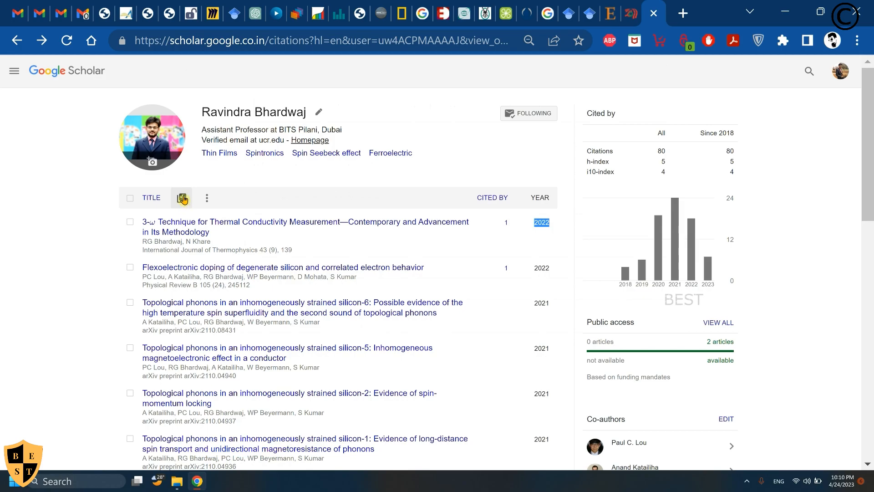
- Choose Add articles from the + menu and search the author's name for candidate papers
click(181, 197)
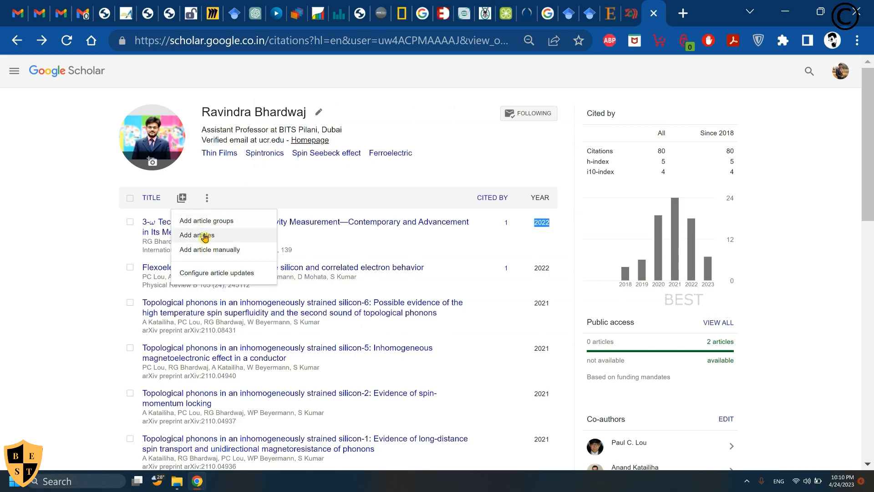
click(196, 235)
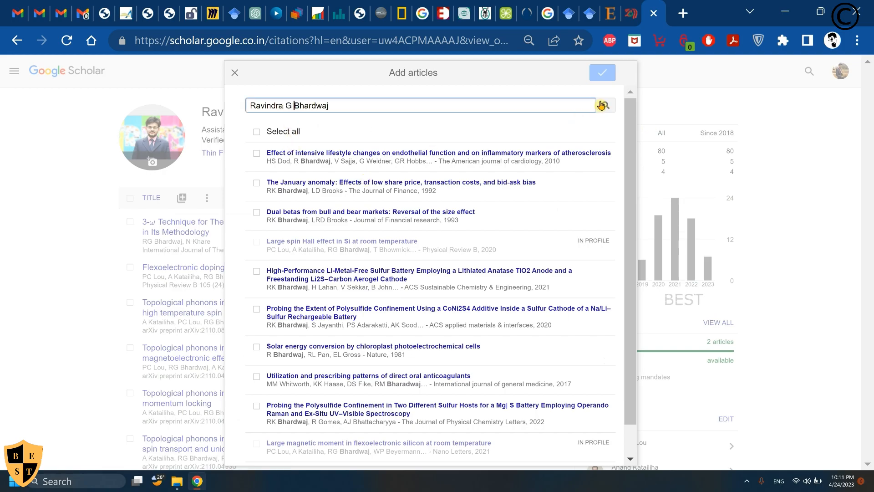
click(603, 105)
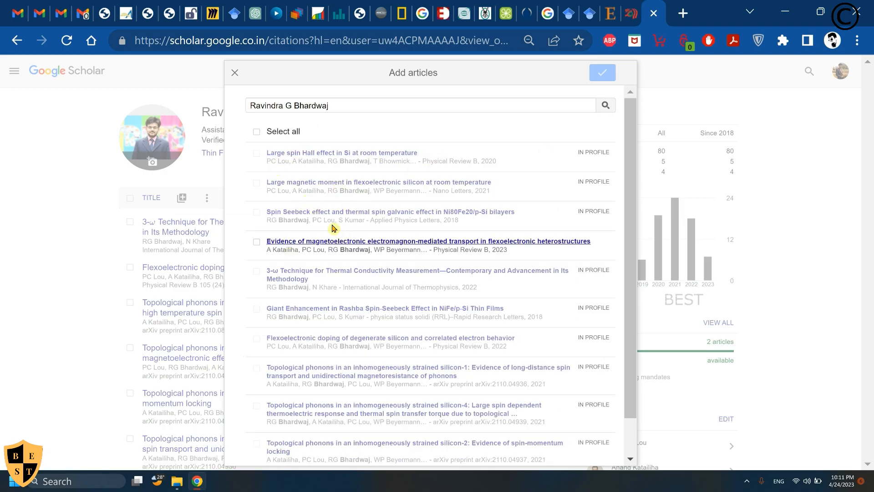
mouse_move(602, 240)
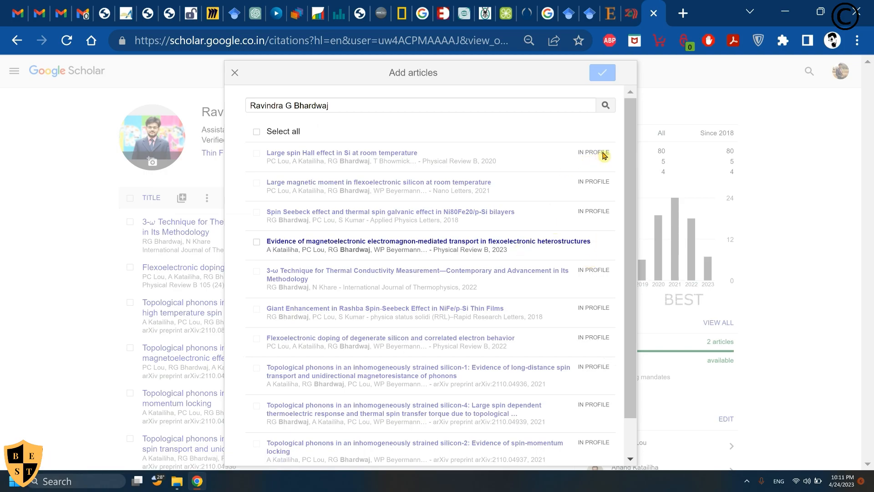
mouse_move(515, 249)
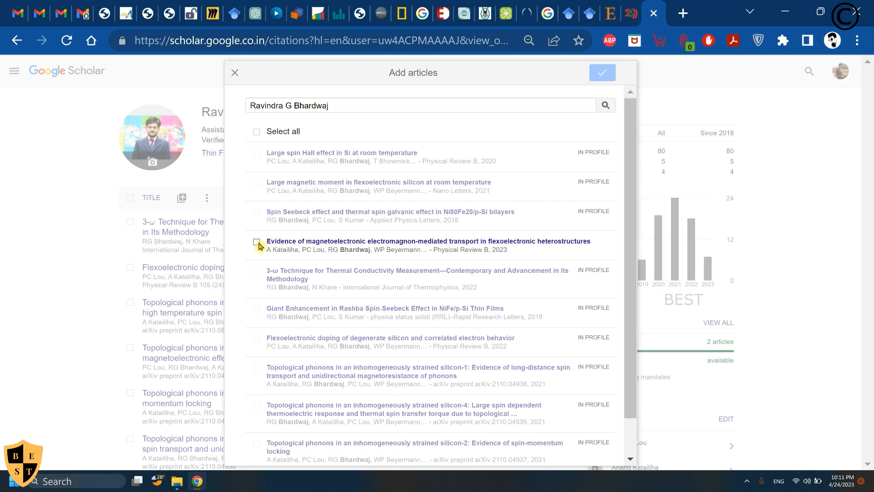
- Select the 2023 Physical Review B magnetoelectronic article and confirm adding it to the profile
click(257, 241)
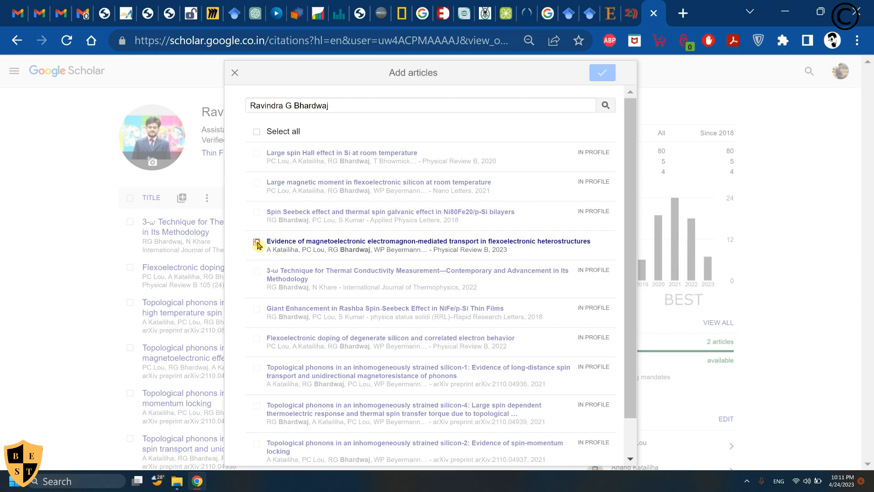
click(257, 244)
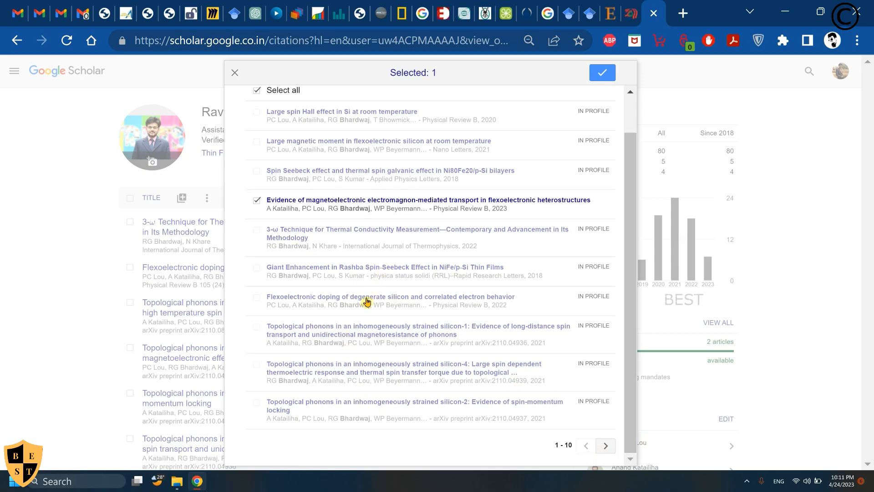
mouse_move(403, 315)
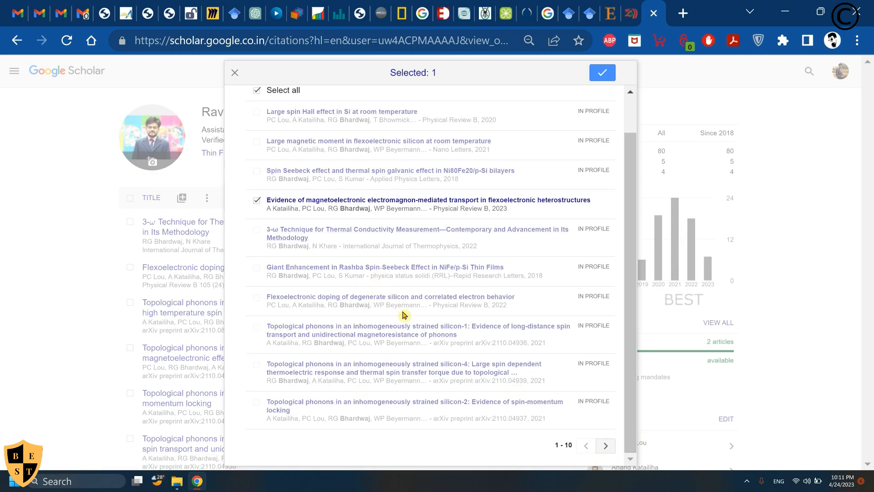
mouse_move(390, 296)
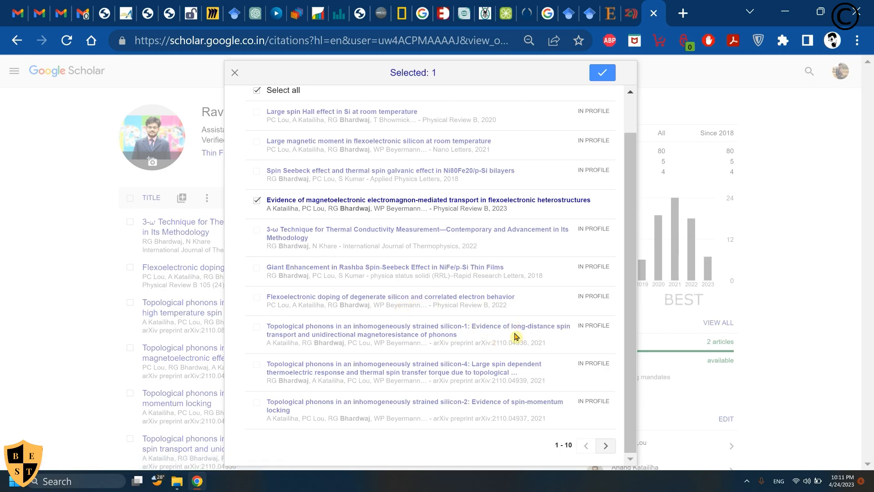
mouse_move(329, 225)
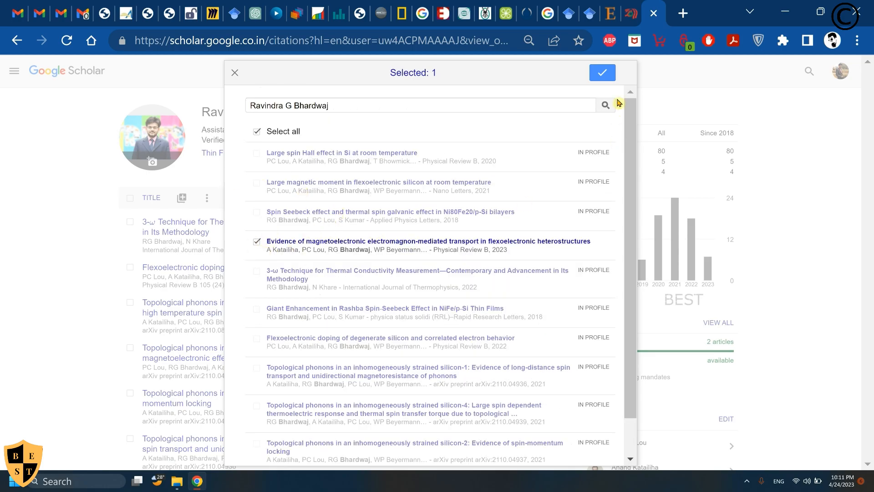
click(602, 73)
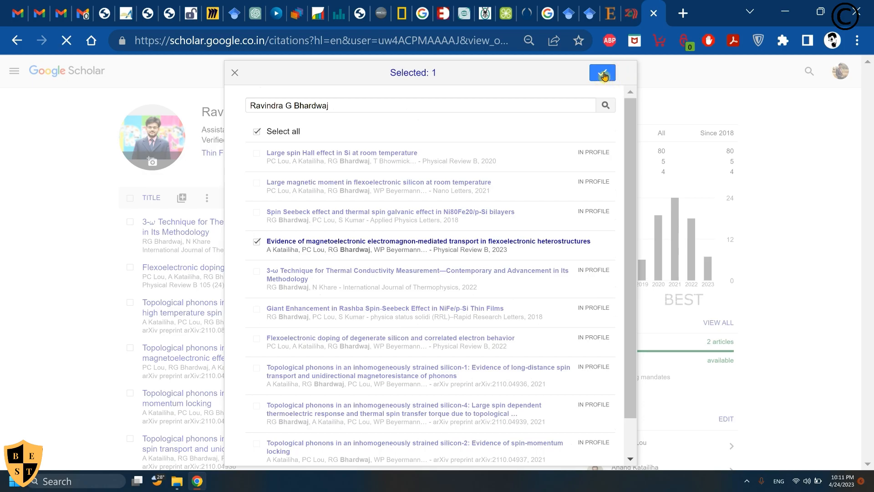
click(602, 73)
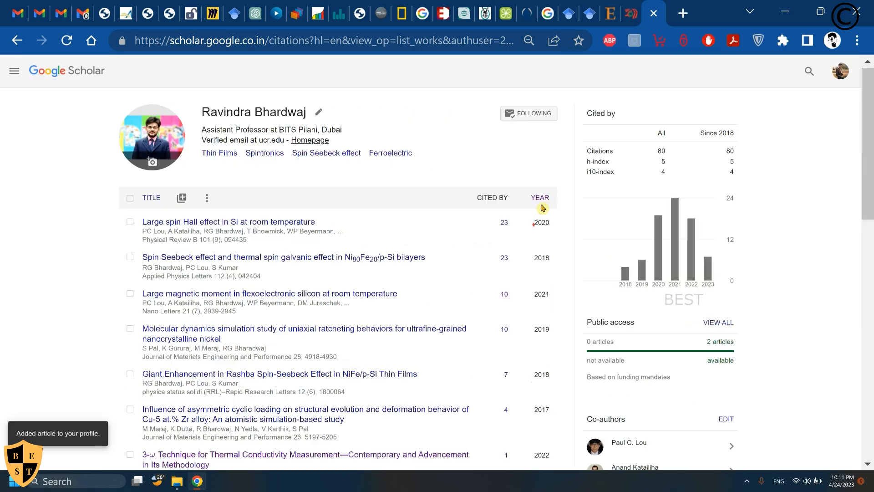
- Re-sort the profile by year so the new 2023 article appears at the top
click(539, 197)
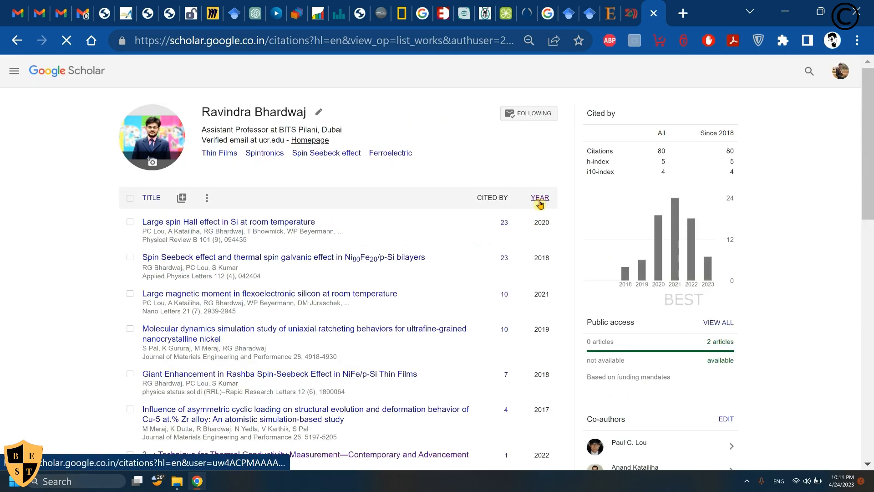
click(538, 198)
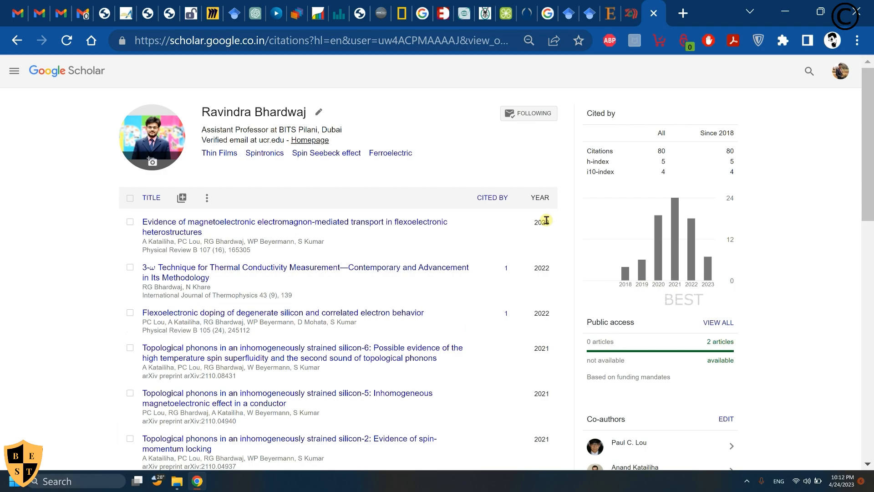
mouse_move(593, 300)
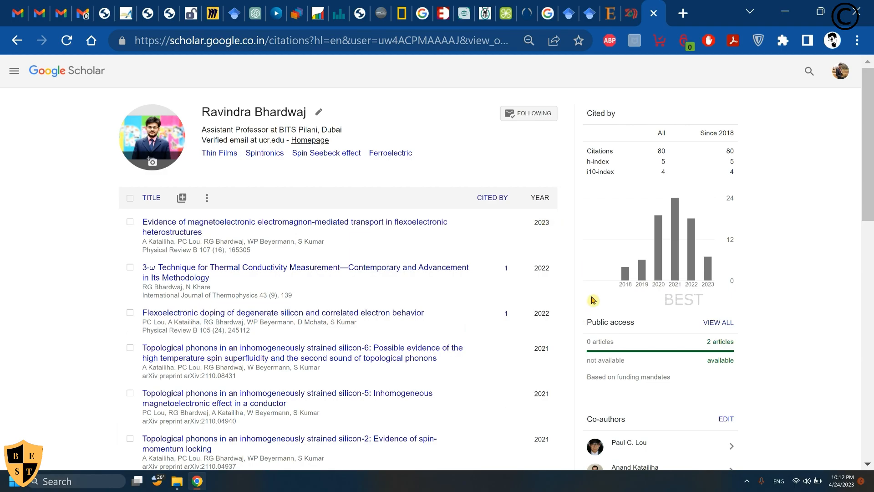
mouse_move(752, 486)
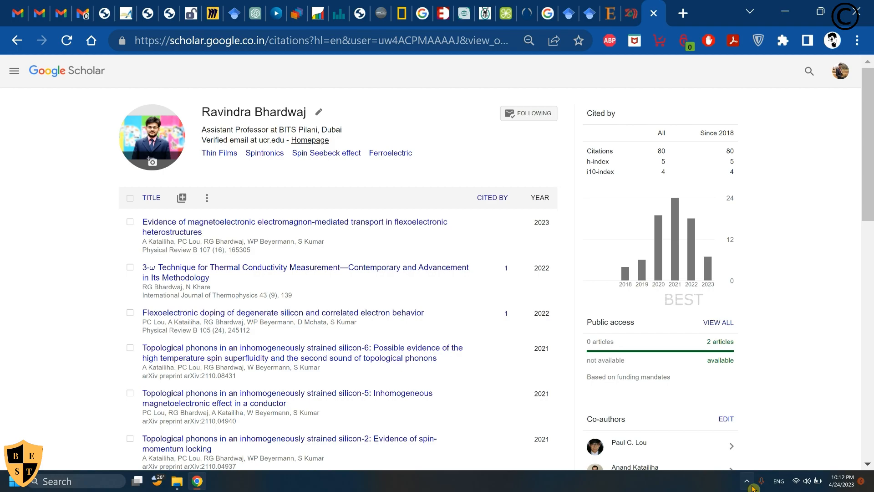